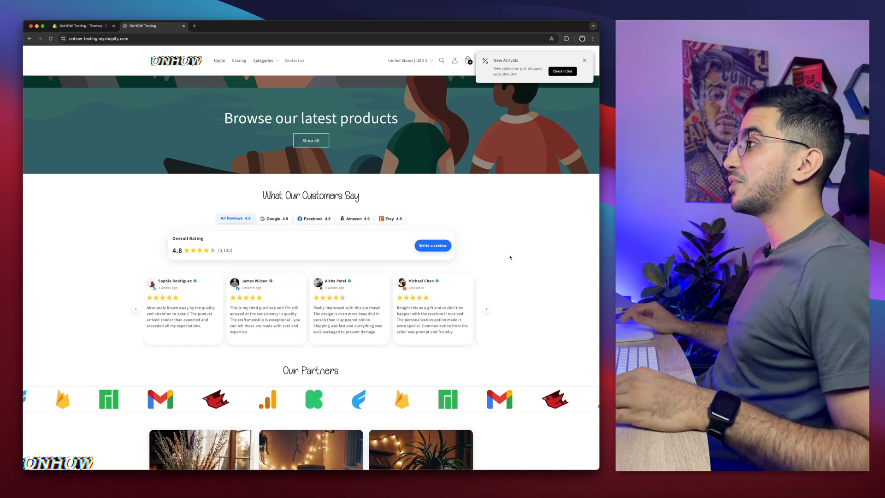
Scroll the storefront and filter 'What Our Customers Say' reviews to Google, then Facebook
scroll("down", 3)
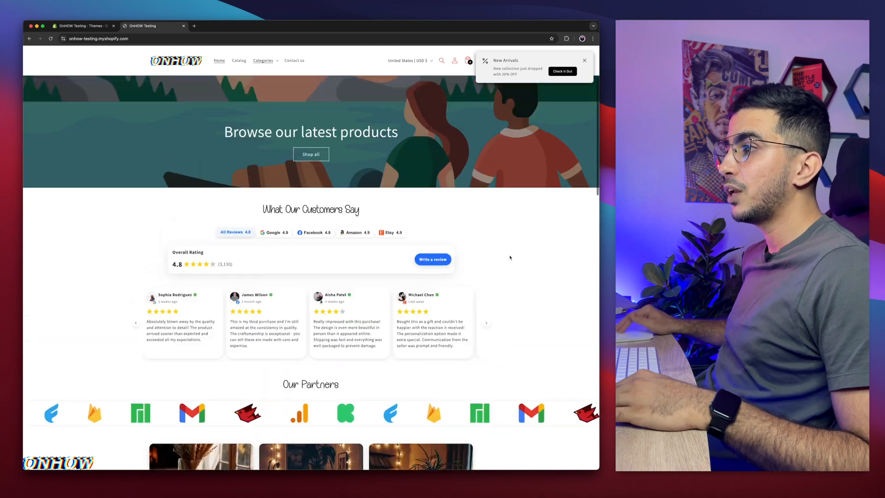
scroll("down", 3)
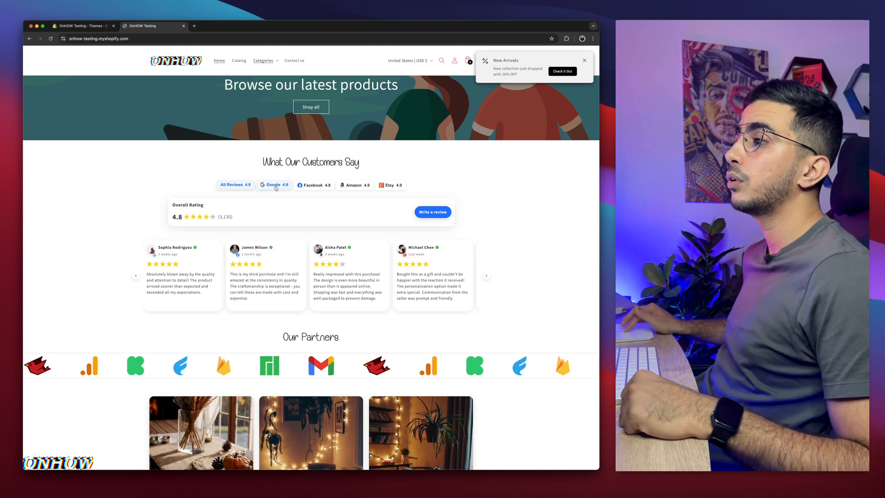
left_click(274, 186)
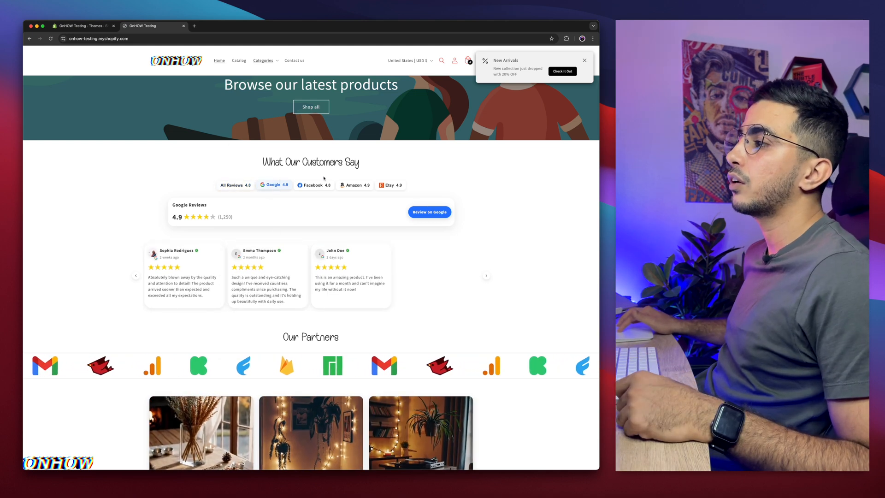
left_click(314, 185)
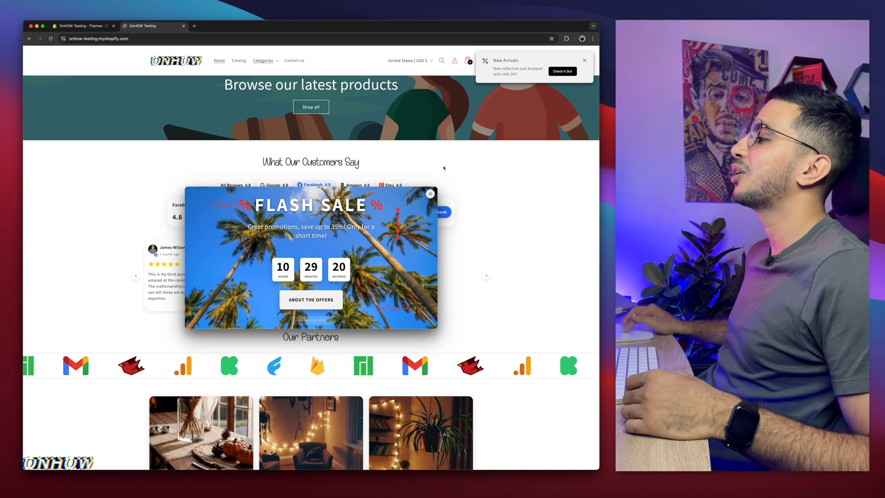
Close the Flash Sale popup and choose Edit code on the Dawn theme
left_click(429, 194)
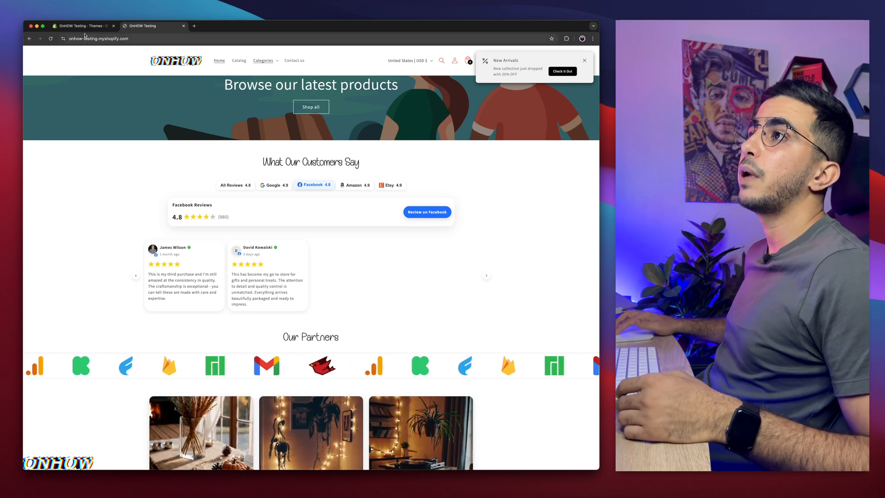
left_click(82, 26)
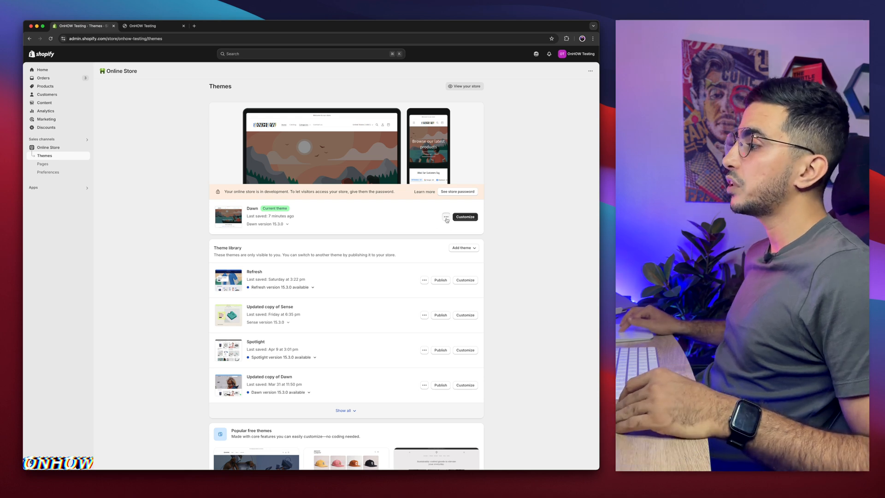
left_click(446, 216)
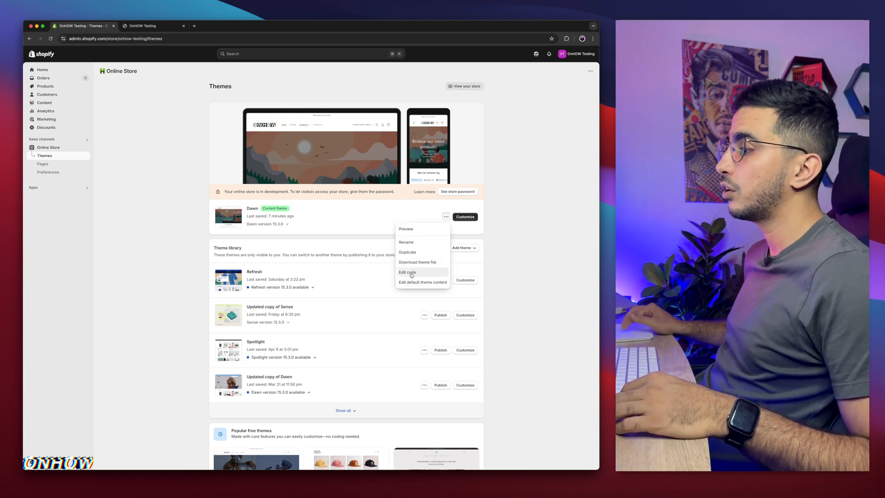
left_click(407, 272)
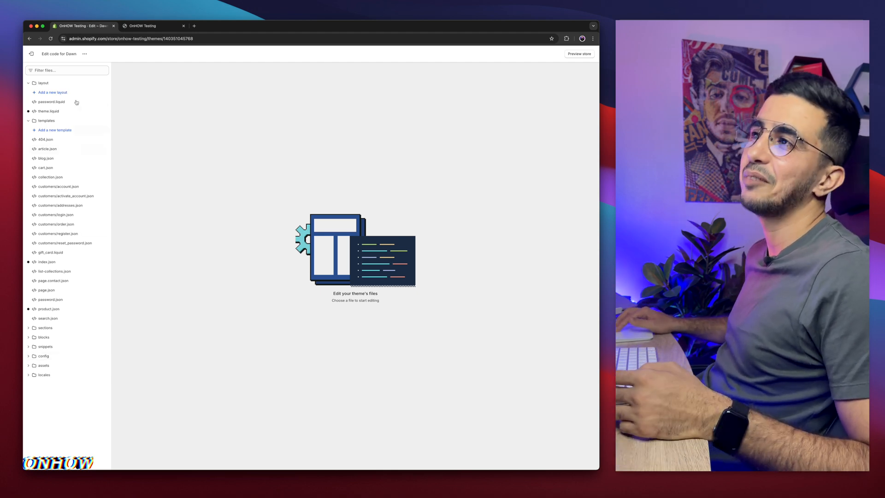
Filter the theme files for 'header' and open sections/header.liquid
left_click(67, 70)
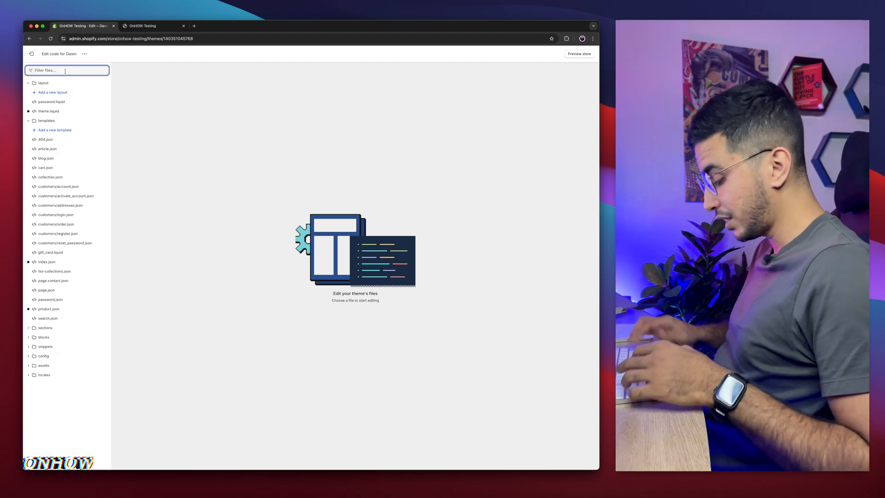
type("header")
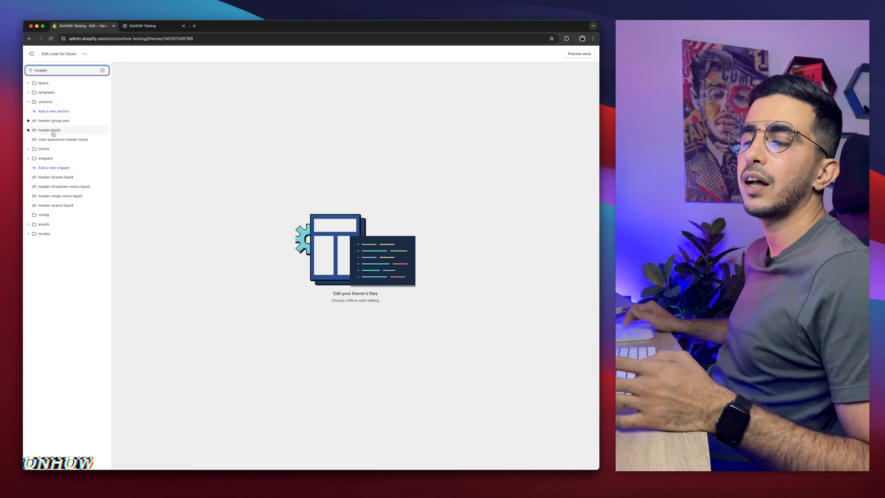
left_click(49, 130)
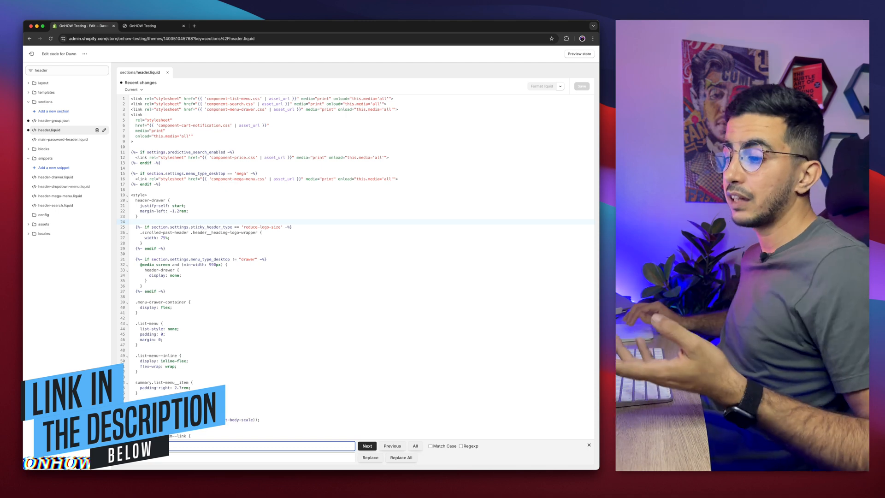
Scroll the OnHow tutorial down to its header.liquid CODE section
left_click(247, 26)
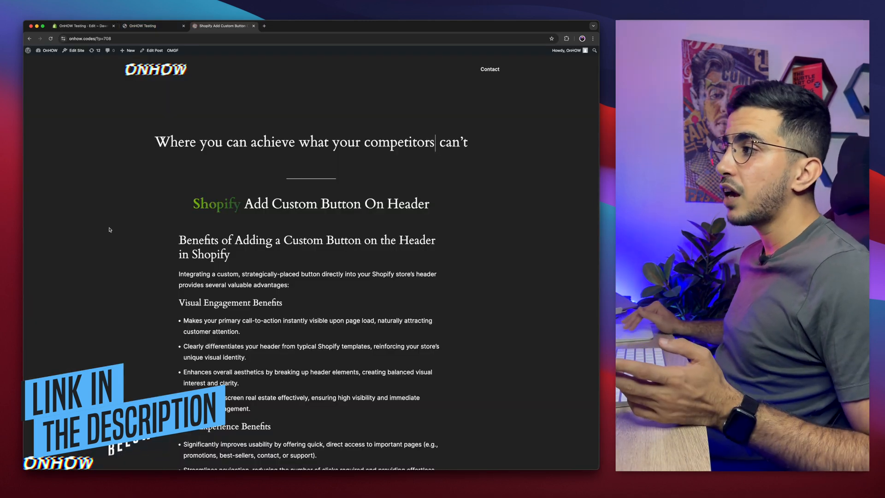
scroll("down", 3)
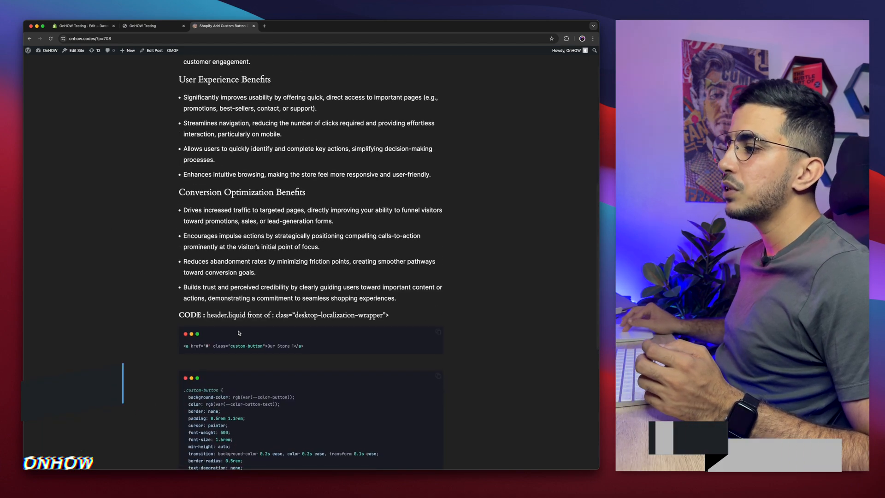
scroll("down", 3)
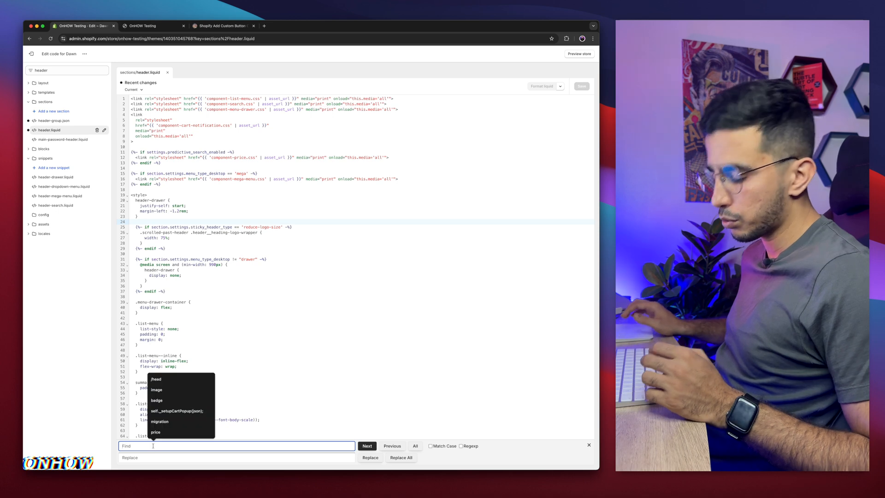
Search header.liquid for the desktop-localization-wrapper div and place the cursor after it
type("class=\"desktop localization-wrapper\">")
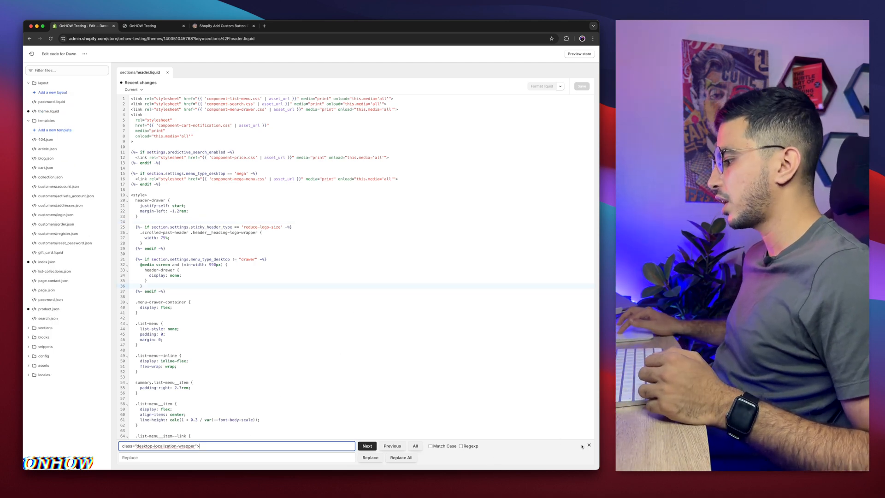
left_click(589, 445)
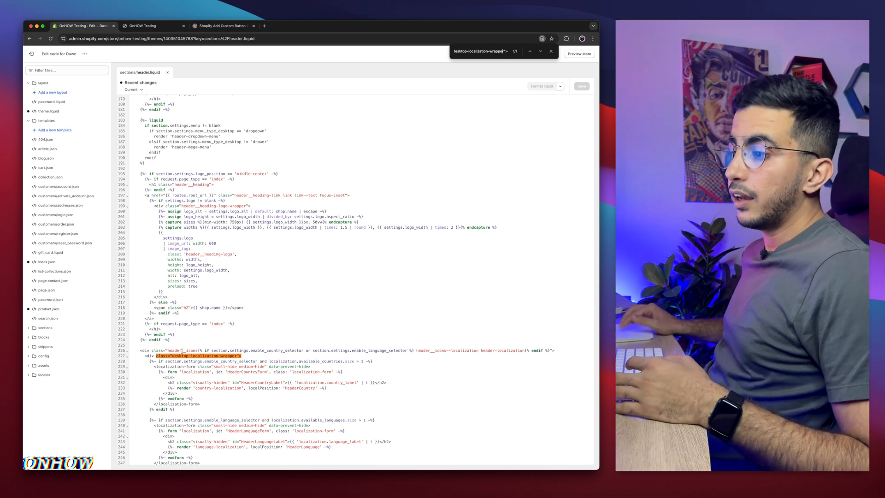
left_click(550, 51)
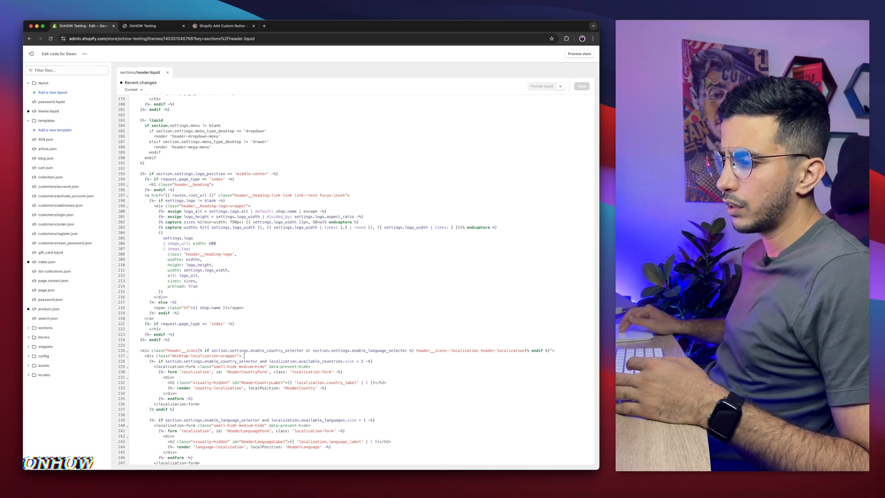
left_click(223, 25)
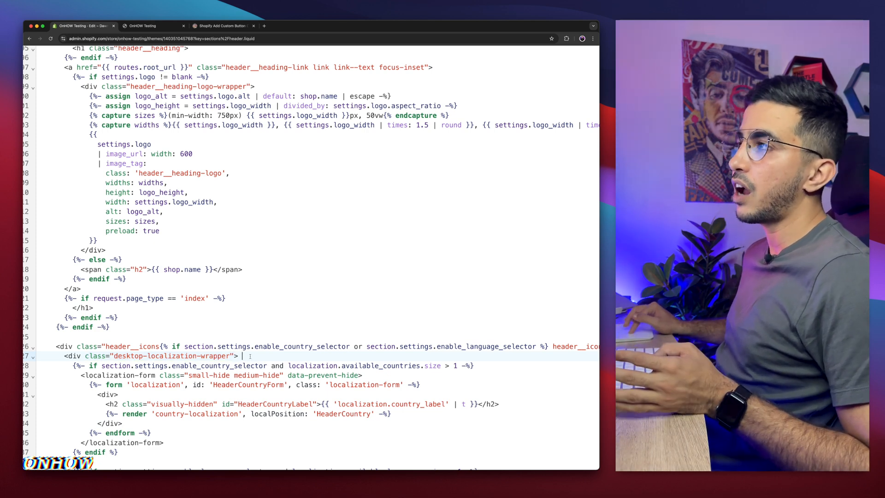
Paste the 'Our Store !' custom-button anchor after the wrapper div and save header.liquid
left_click(222, 25)
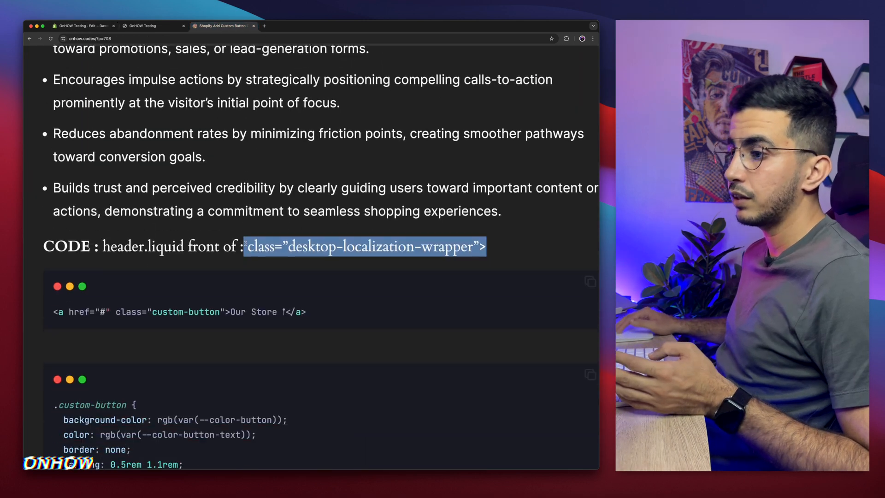
scroll("up", 3)
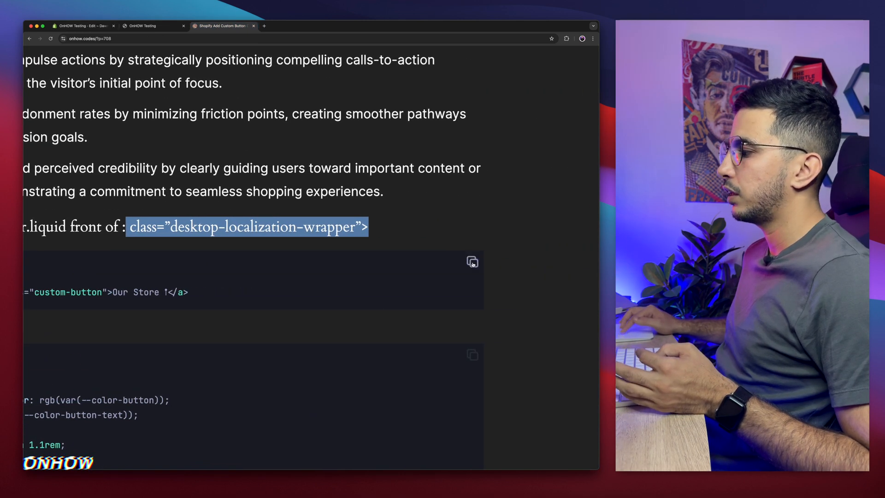
left_click(472, 261)
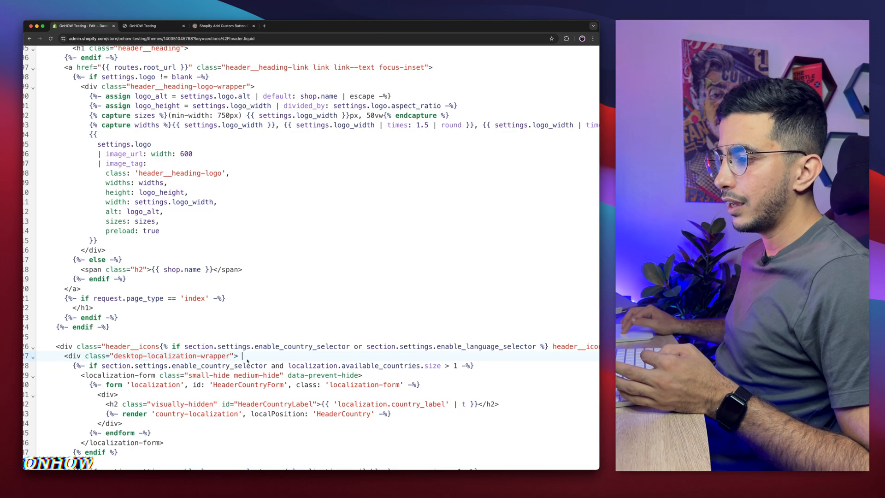
type("<a href=\"#\" class=\"custom-button\">Our Store !</a>")
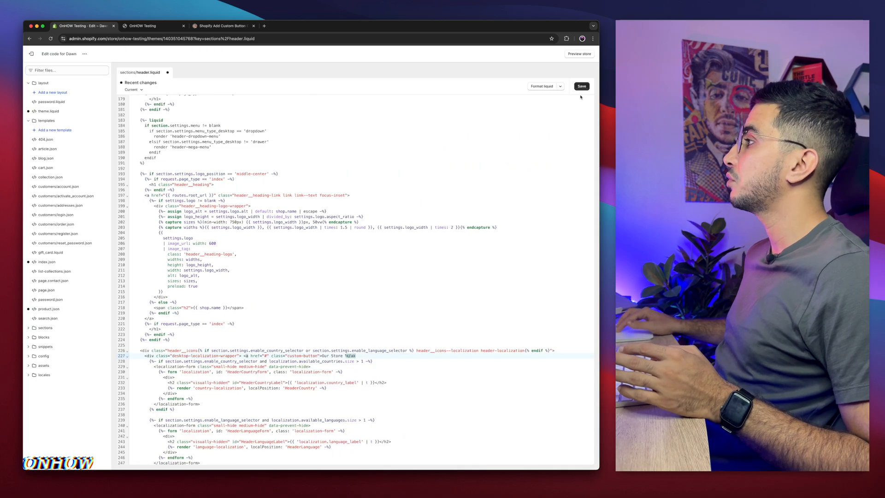
left_click(581, 85)
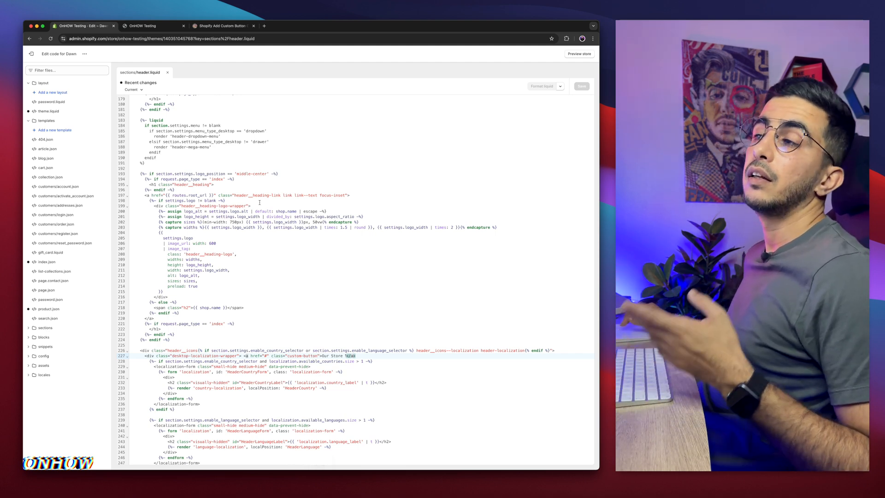
left_click(67, 69)
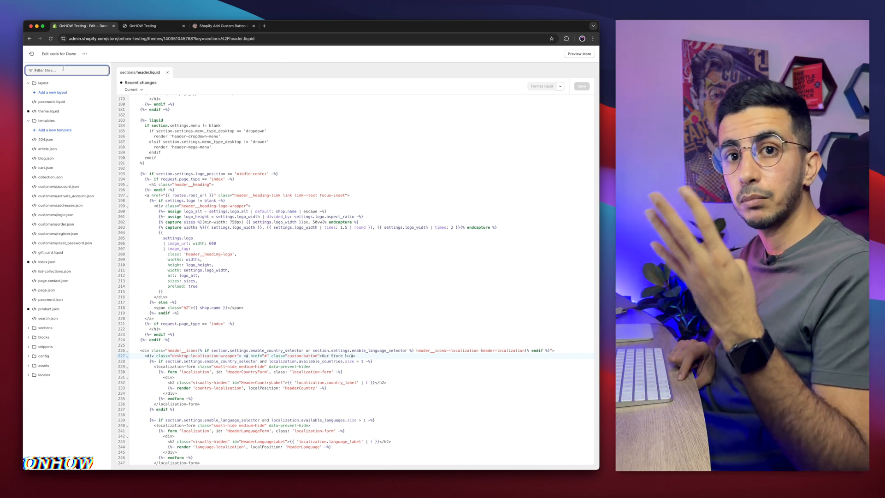
Filter files for 'base', open assets/base.css and scroll through it
type("bas")
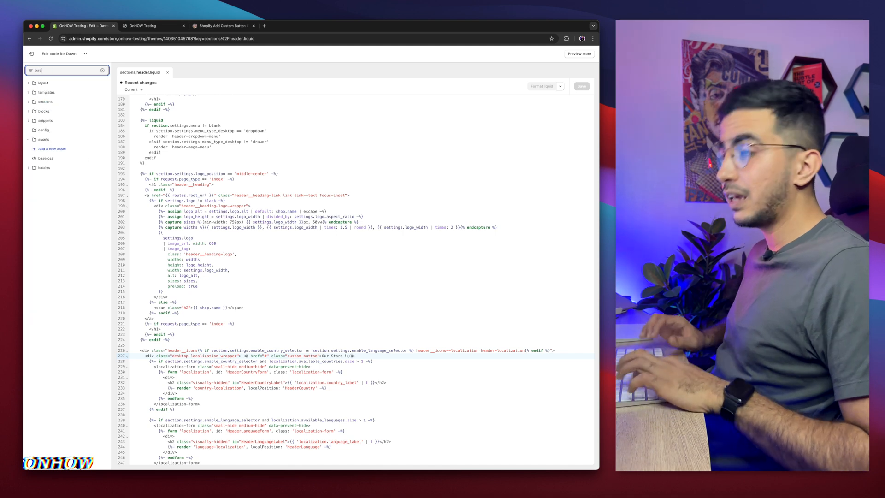
type("base")
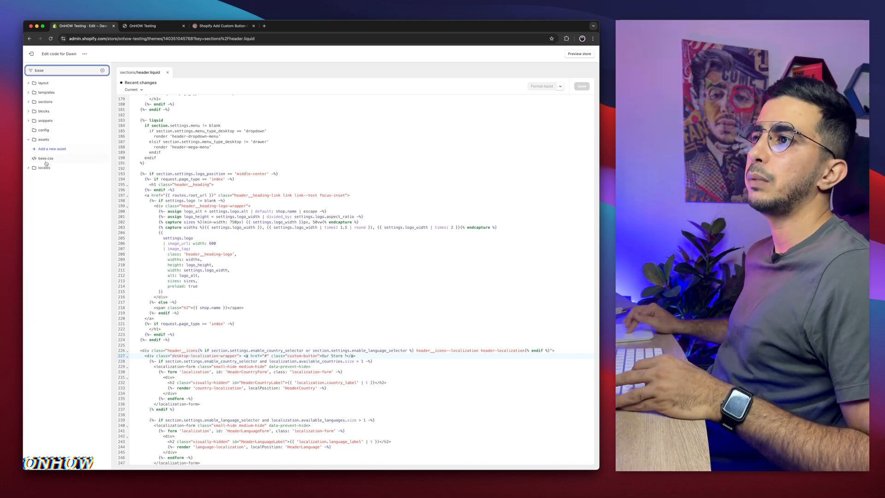
left_click(46, 158)
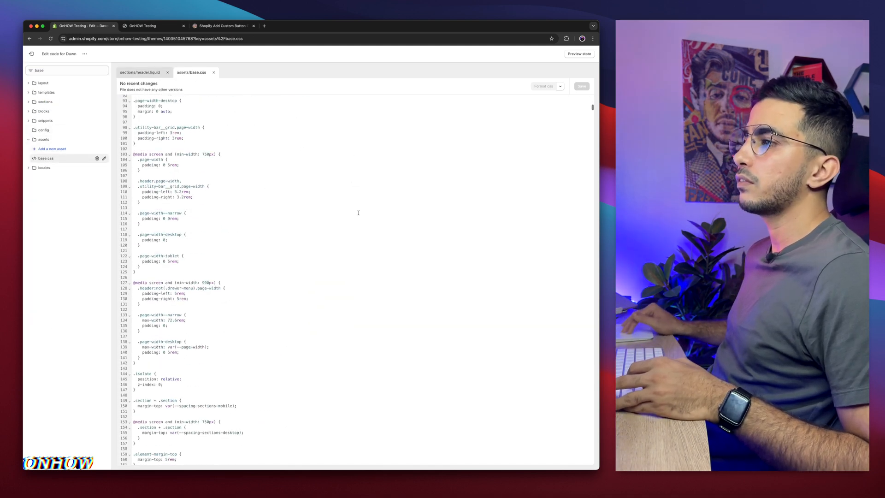
scroll("down", 3)
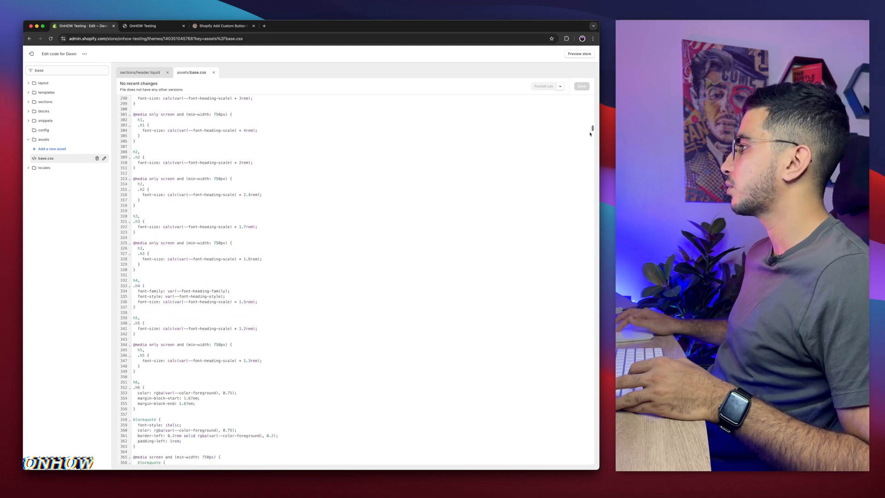
scroll("down", 3)
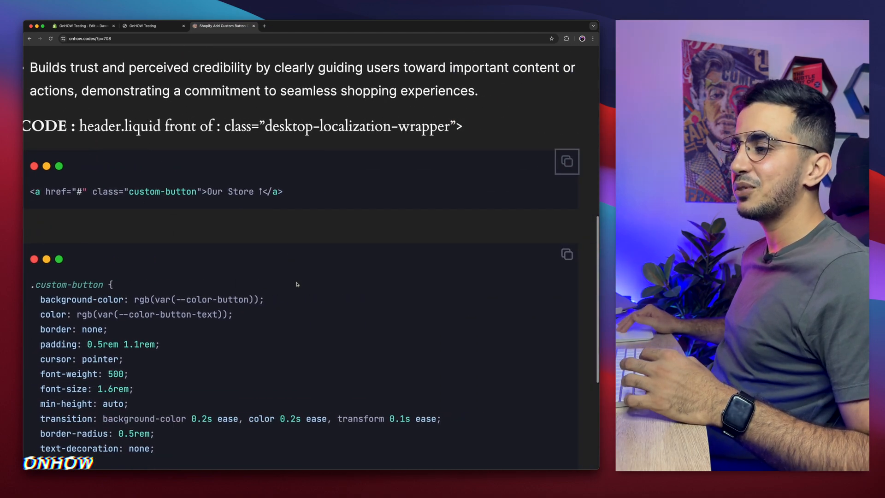
Copy the tutorial's custom-button CSS rules into the end of base.css and save
scroll("down", 3)
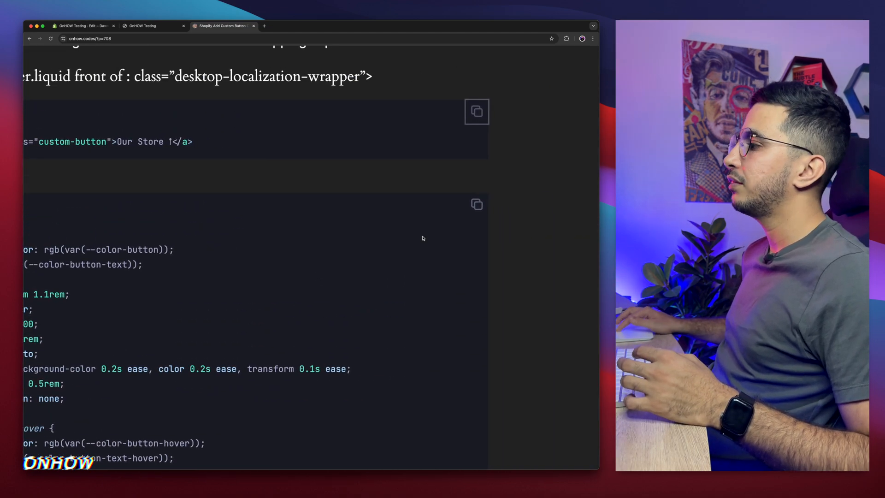
left_click(476, 203)
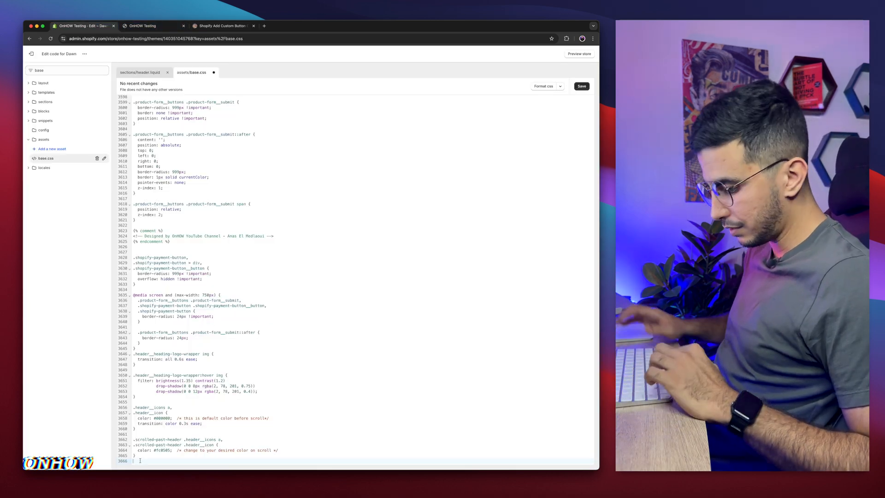
scroll("down", 3)
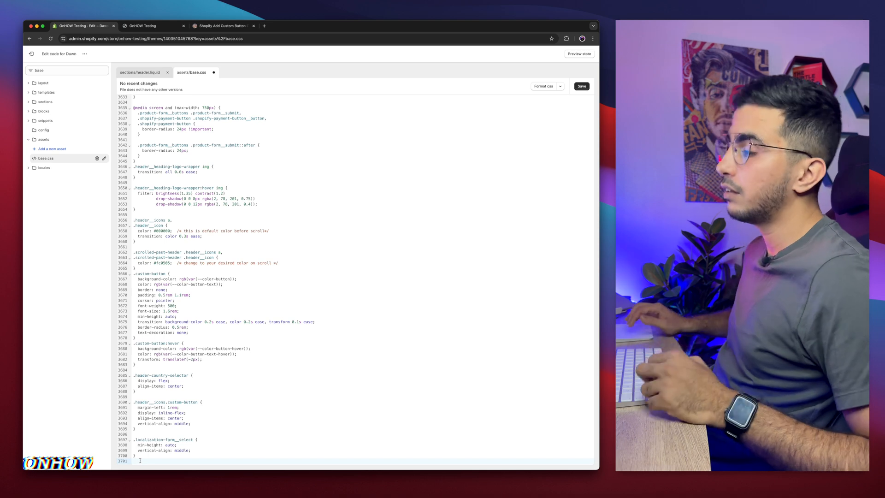
left_click(581, 85)
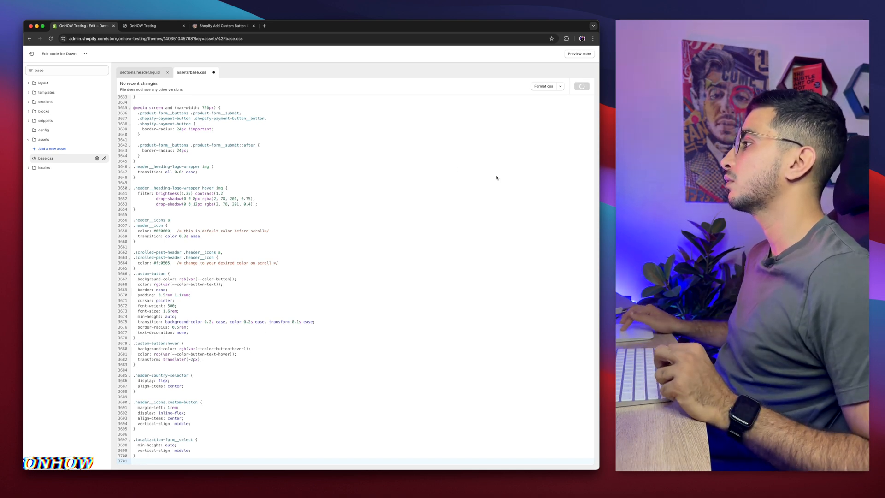
mouse_move(467, 214)
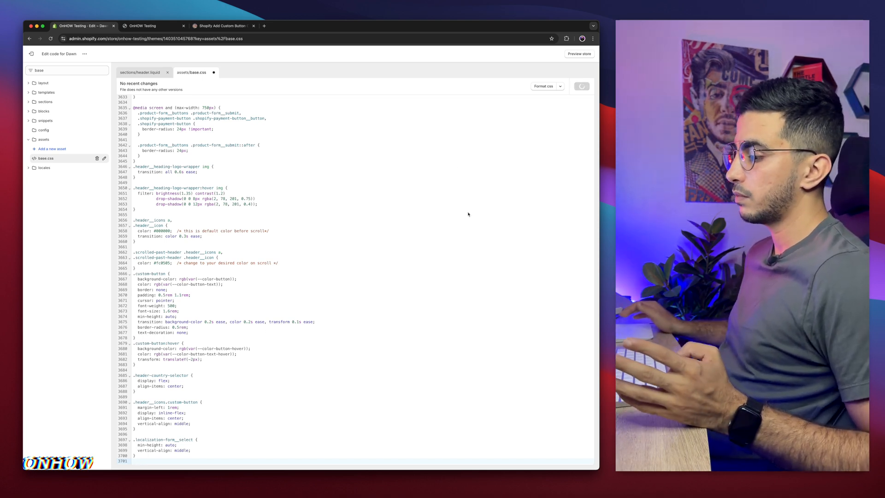
left_click(152, 26)
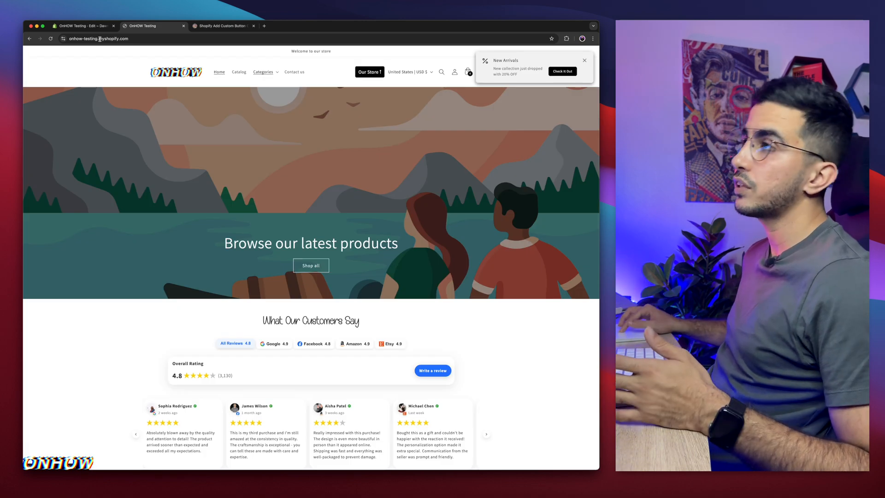
Return to the theme code editor and bring the header.liquid tab back into view
left_click(82, 25)
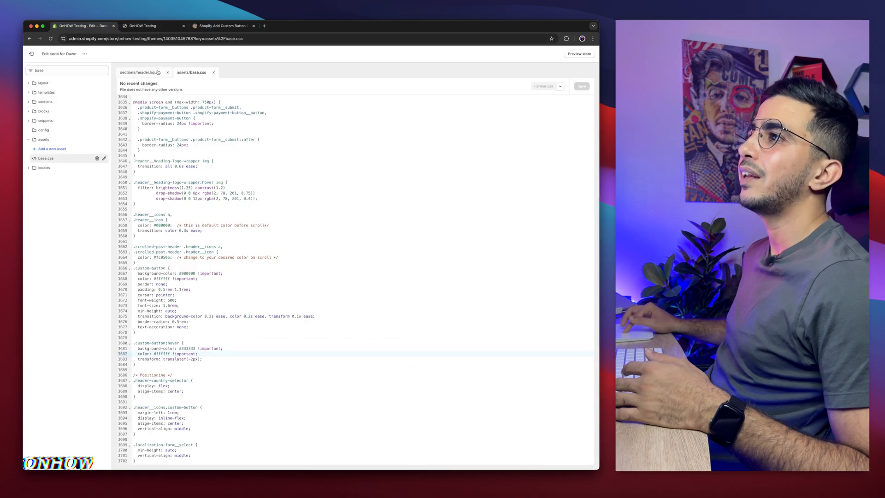
left_click(143, 72)
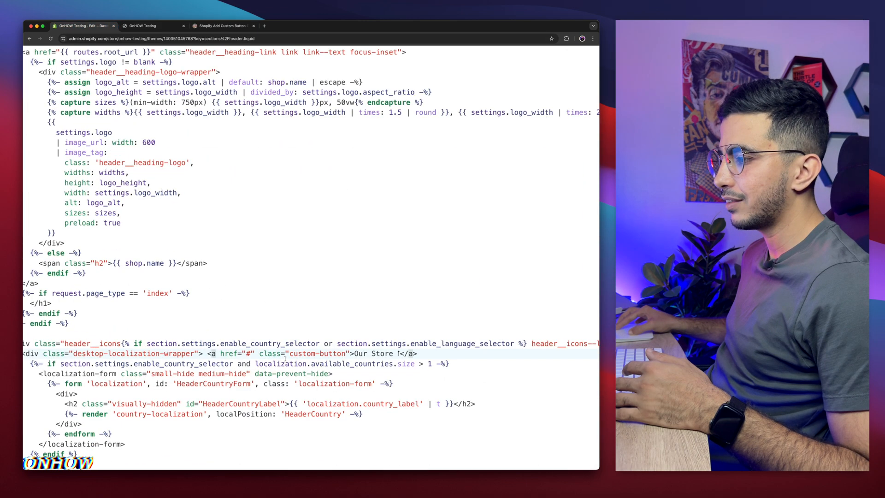